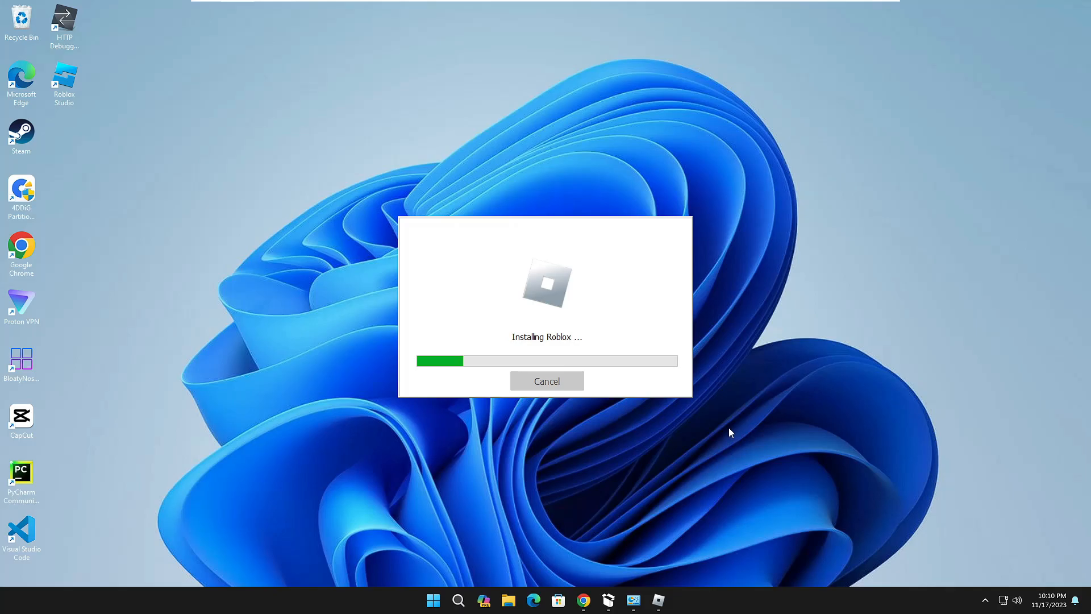
mouse_move(725, 436)
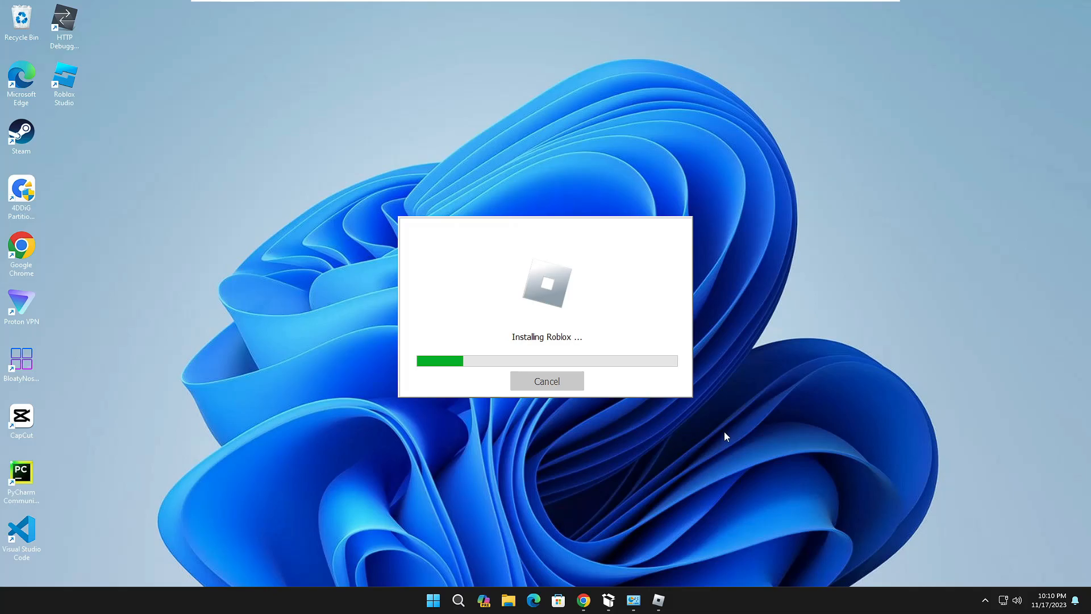
mouse_move(693, 439)
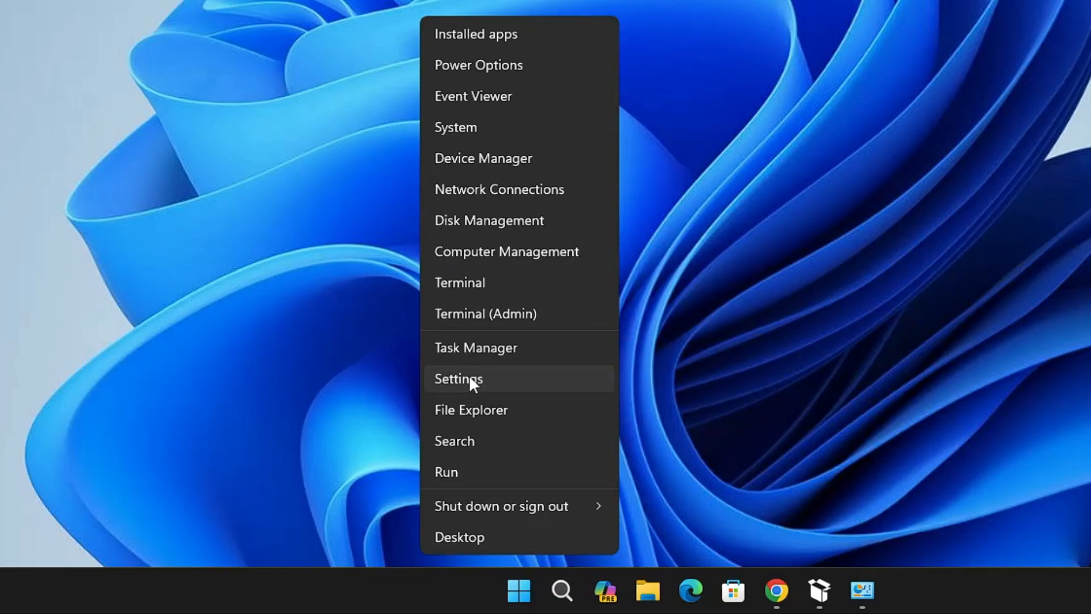
Step: Find 'roblox' in Installed apps and uninstall Roblox Player via its more-options menu
left_click(457, 378)
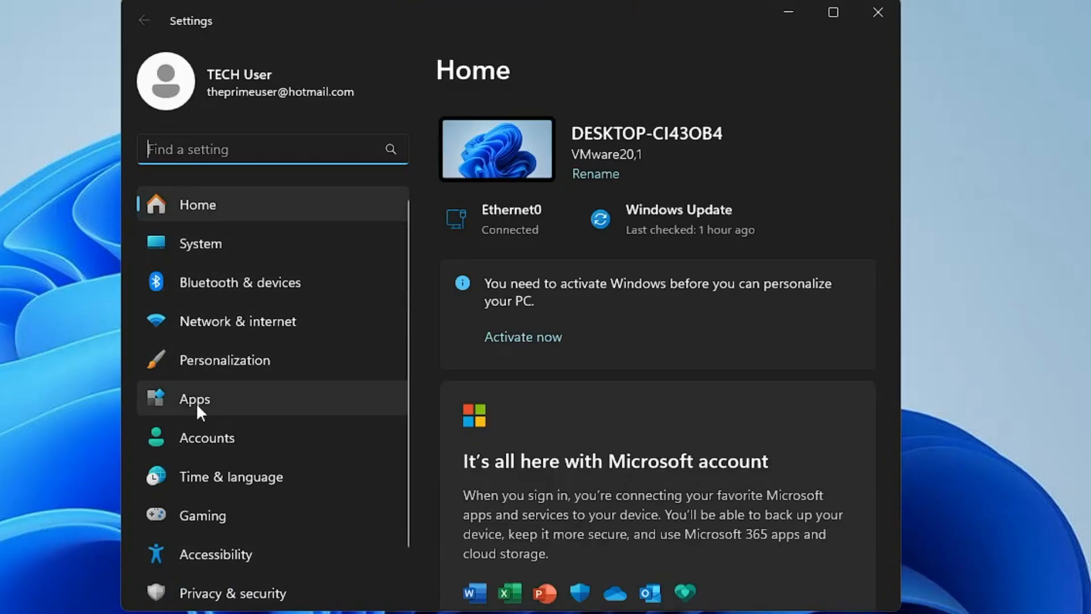
left_click(195, 397)
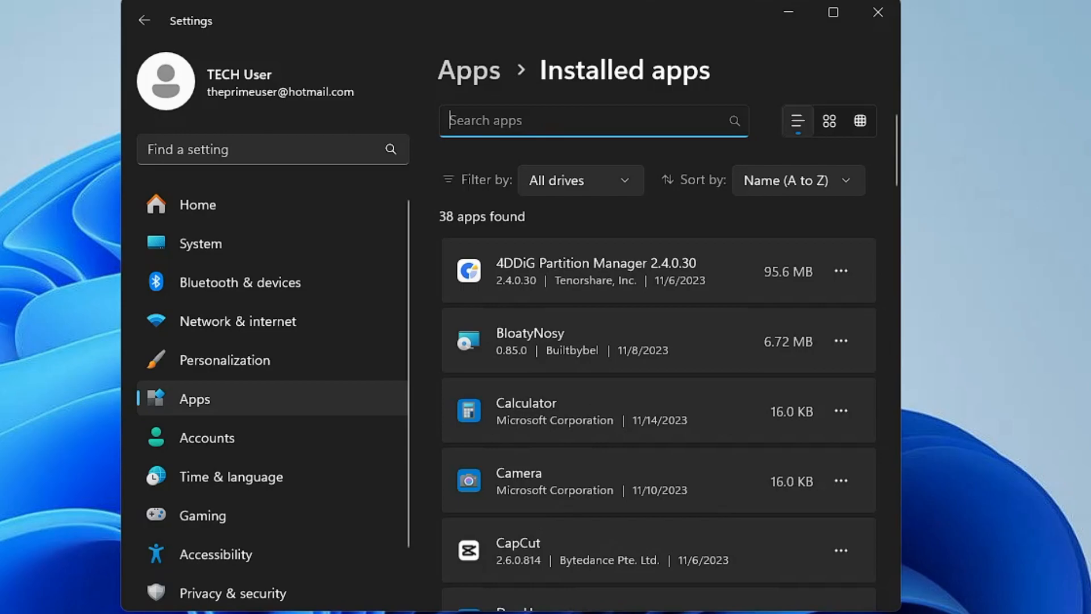
type("roblox")
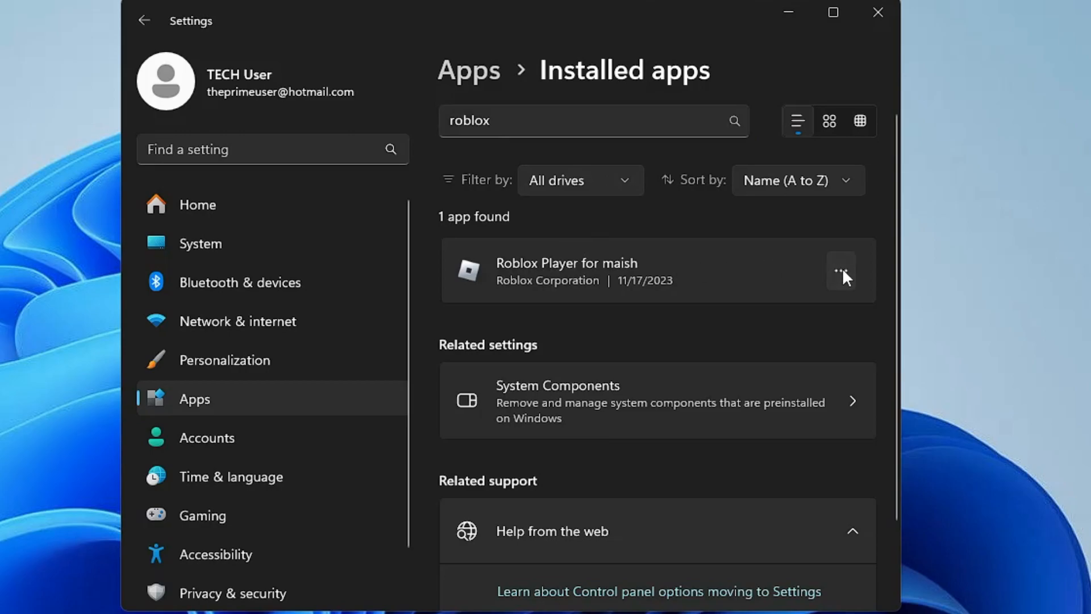
left_click(841, 271)
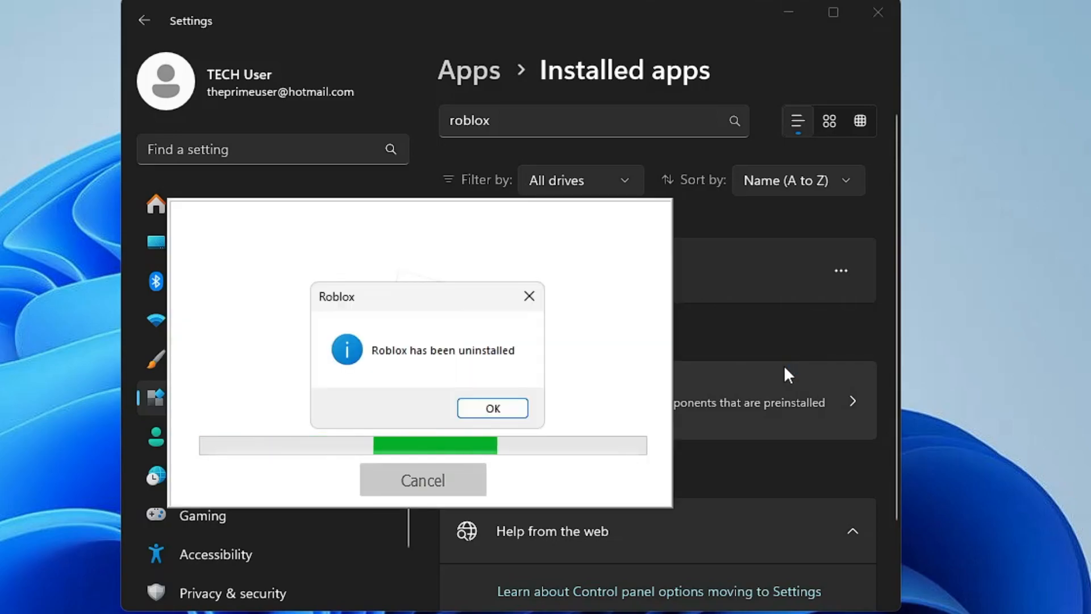
left_click(491, 407)
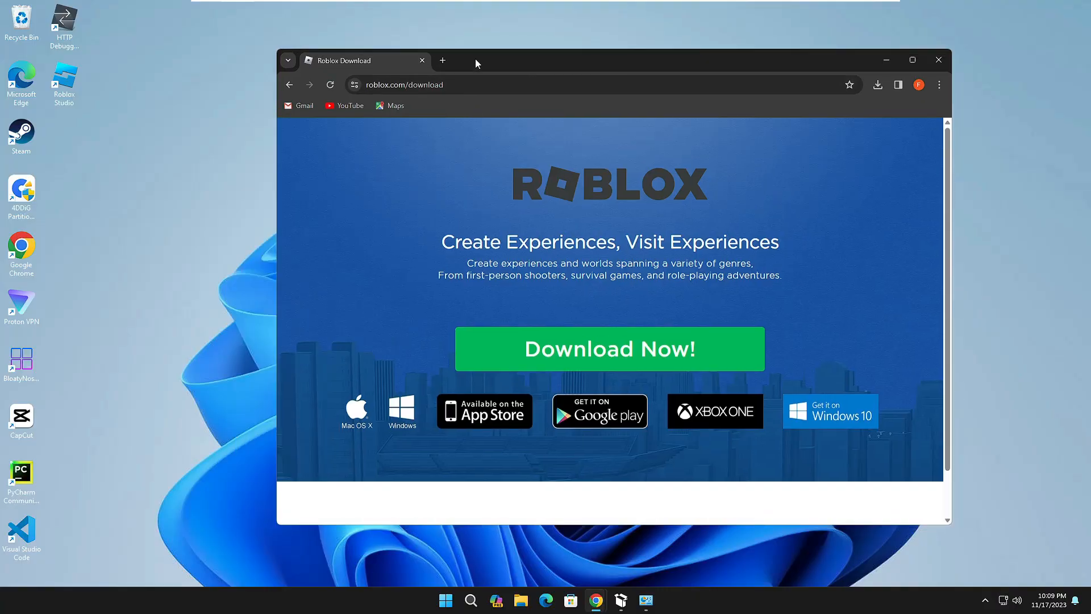
mouse_move(590, 324)
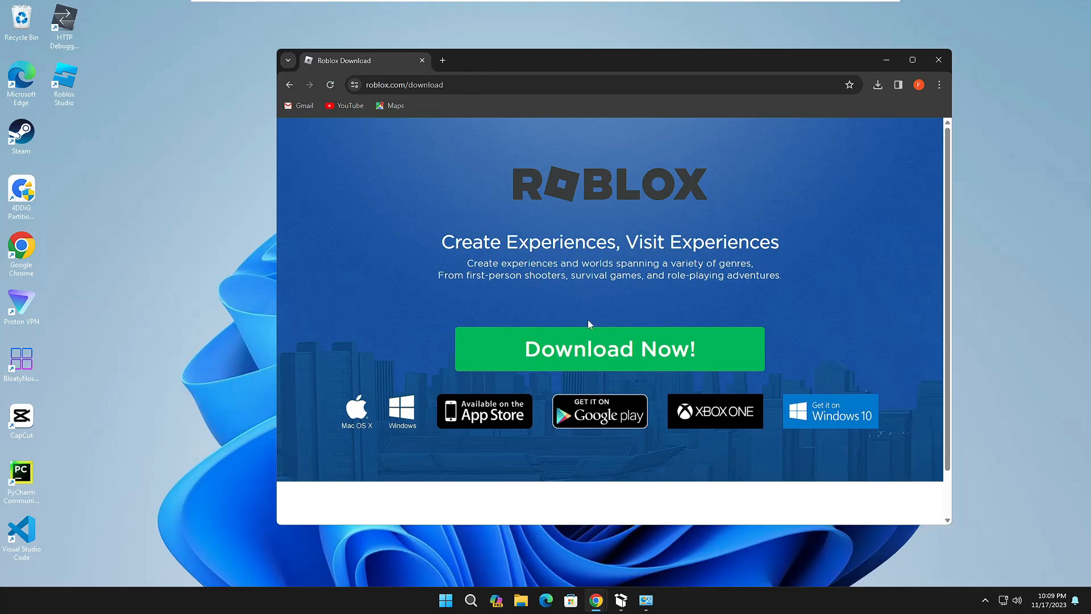
Step: Download RobloxPlayerInstaller, run it from the downloads panel, and close the reinstalled Roblox window
left_click(608, 349)
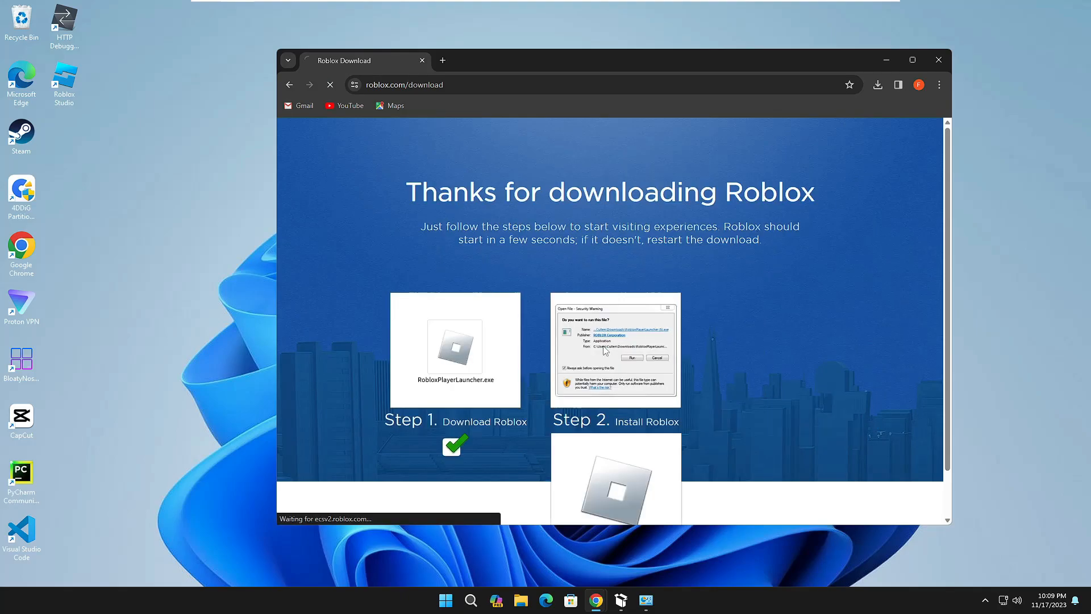
left_click(877, 84)
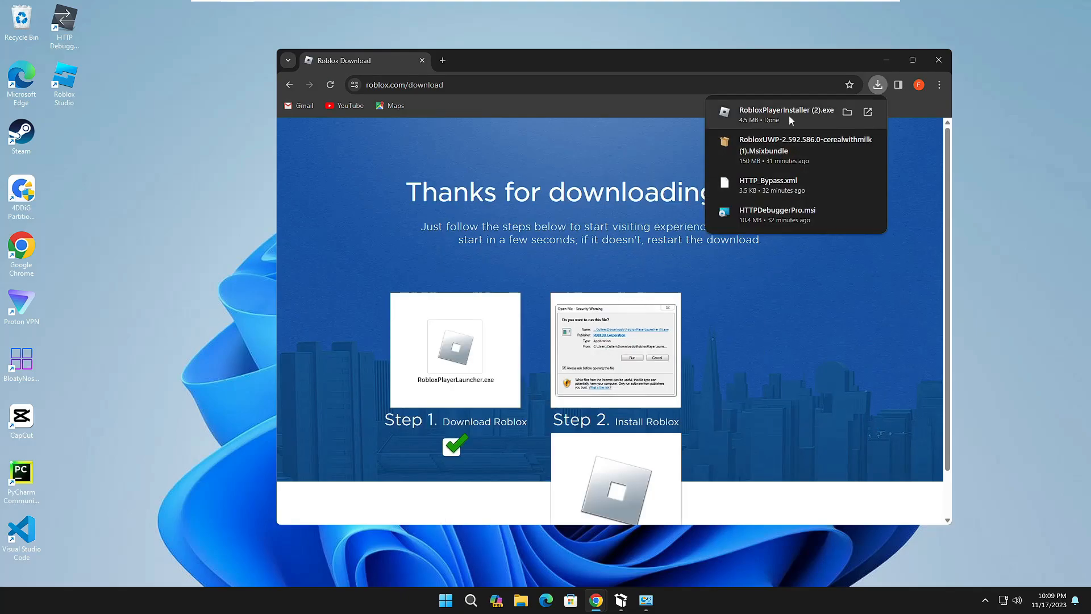
left_click(877, 84)
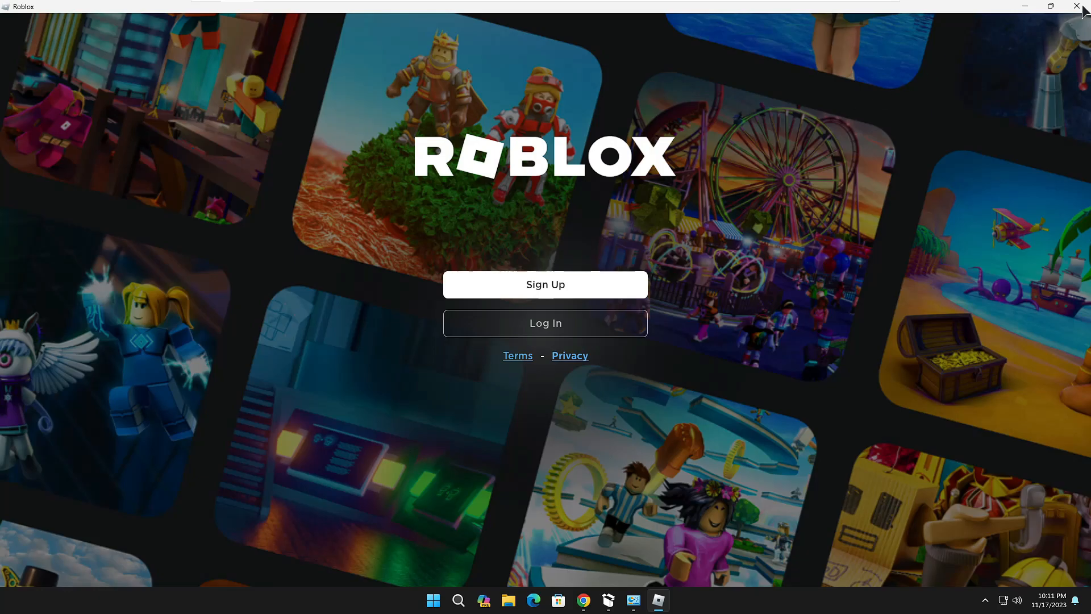
left_click(1077, 7)
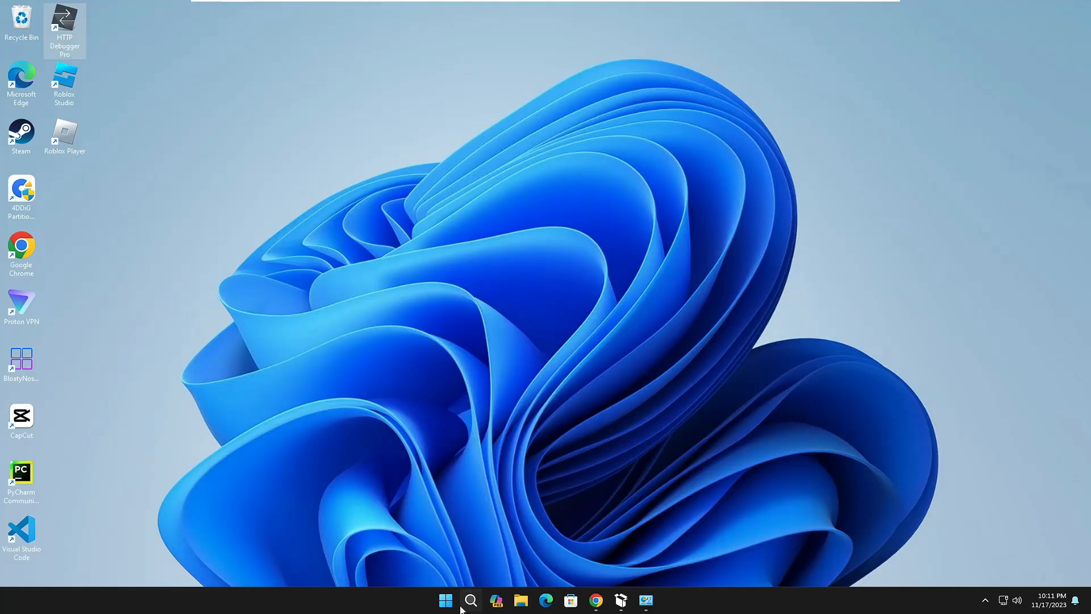
Step: Use the Run dialog with %localappdata% to open the Local AppData folder
right_click(445, 600)
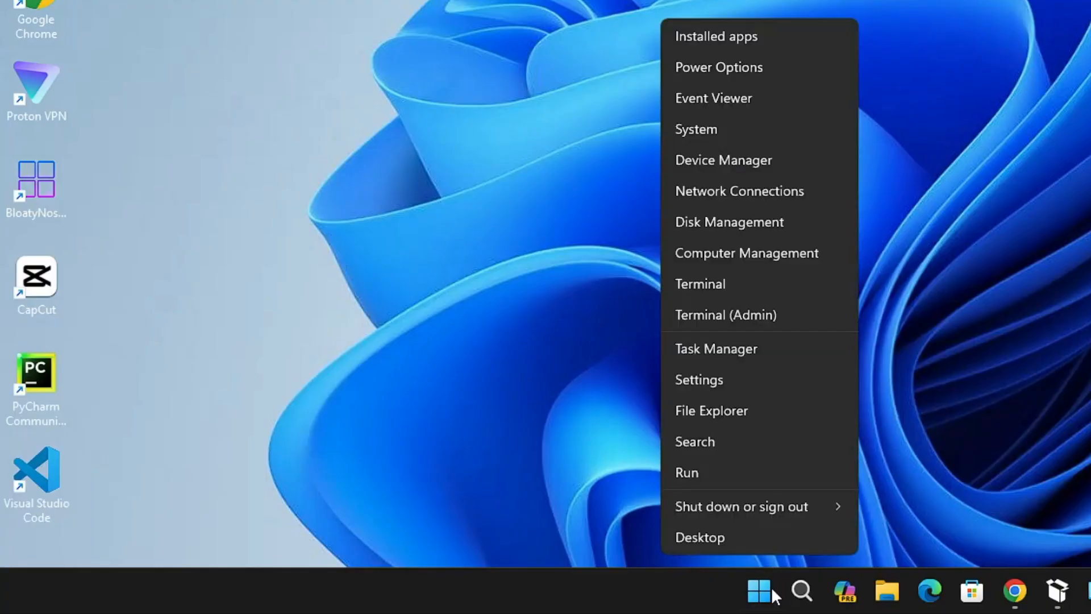
left_click(685, 472)
type("%")
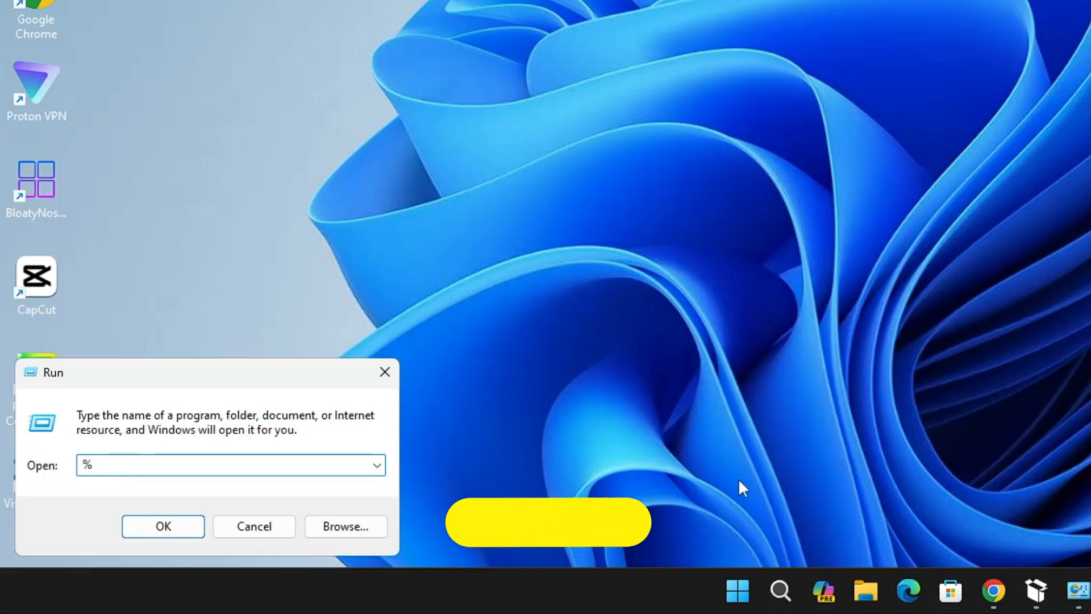
type("localappdata%")
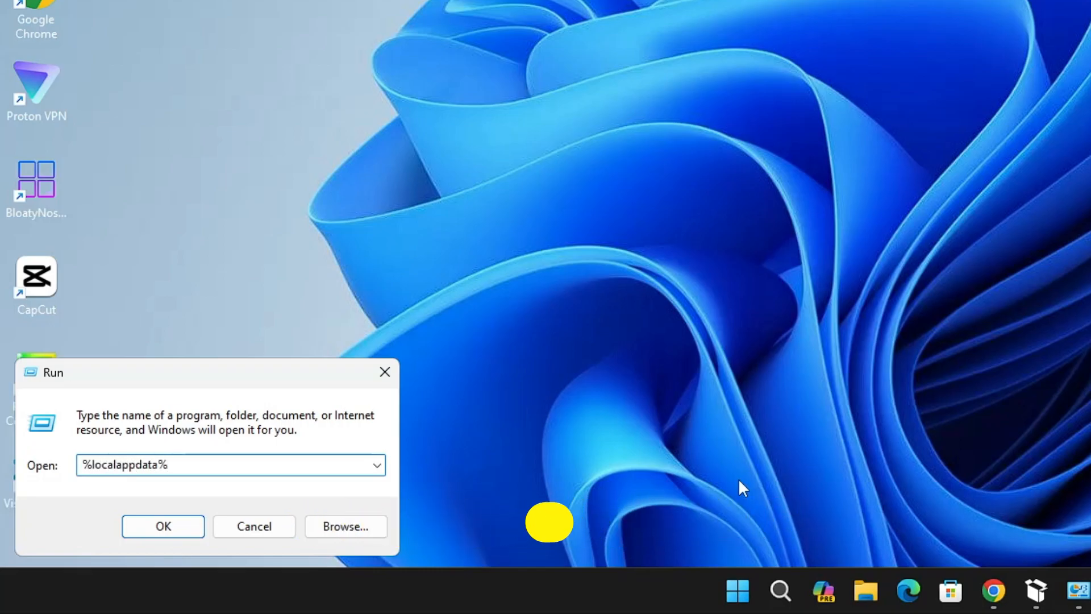
left_click(163, 526)
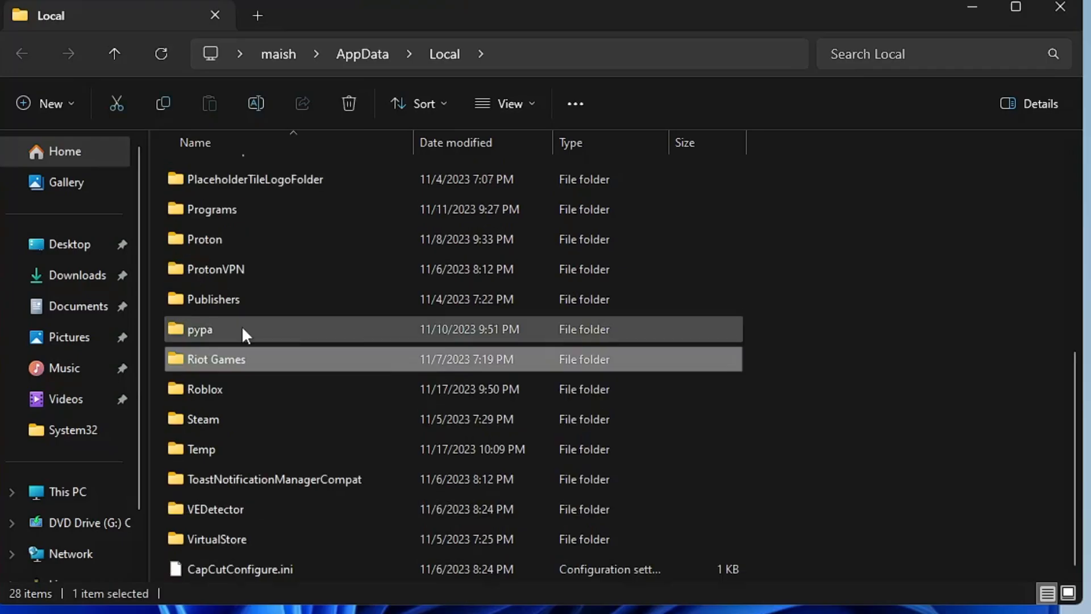
Step: Browse Roblox > Versions > version-72b95a99cfcf4b7d and select RobloxPlayerLauncher.exe
left_click(205, 388)
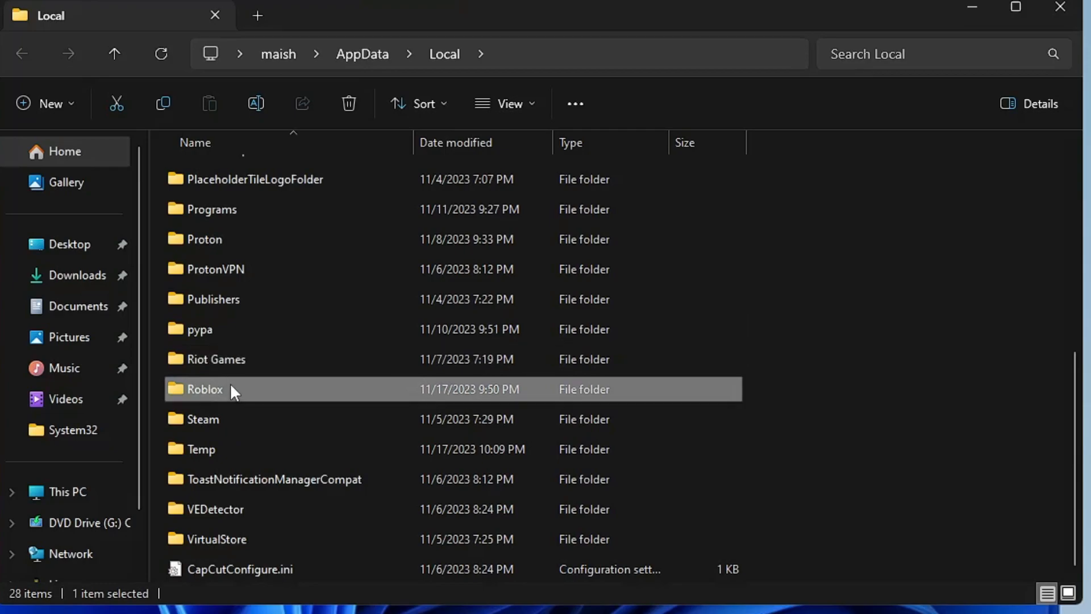
double_click(204, 388)
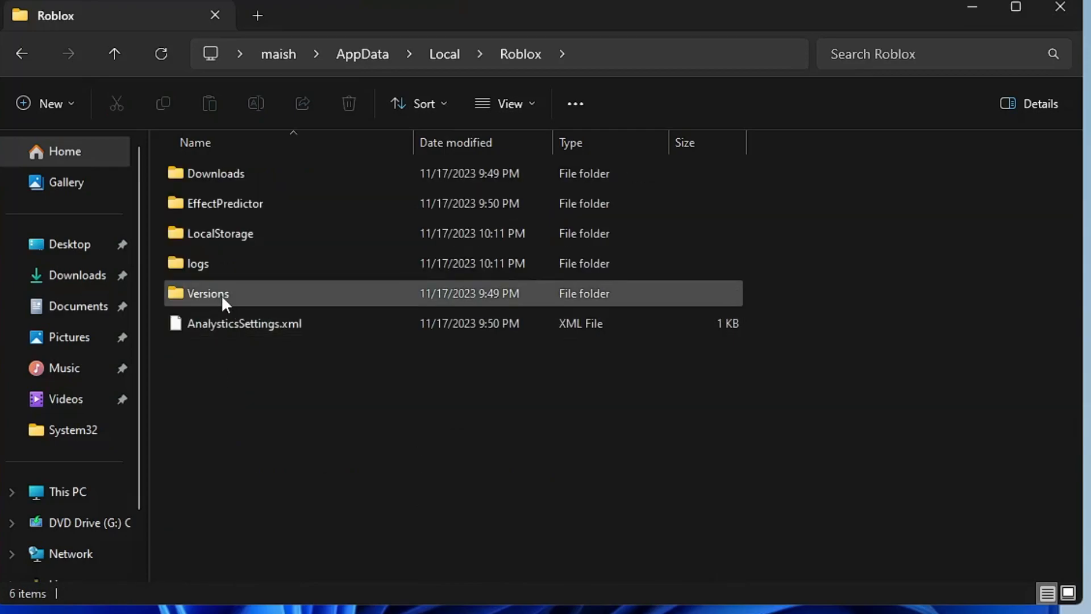
left_click(207, 293)
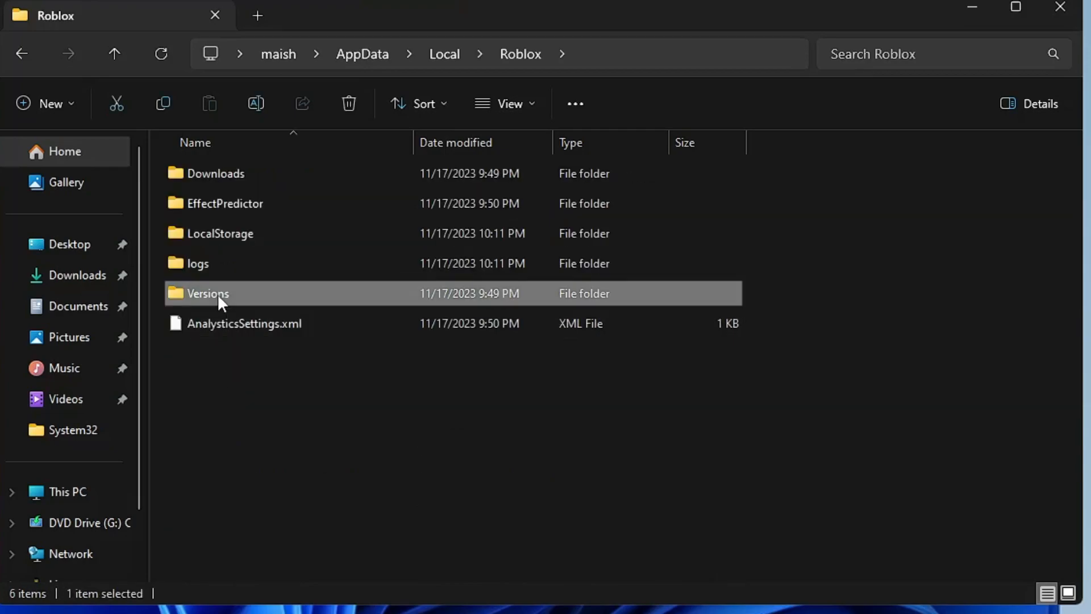
double_click(207, 293)
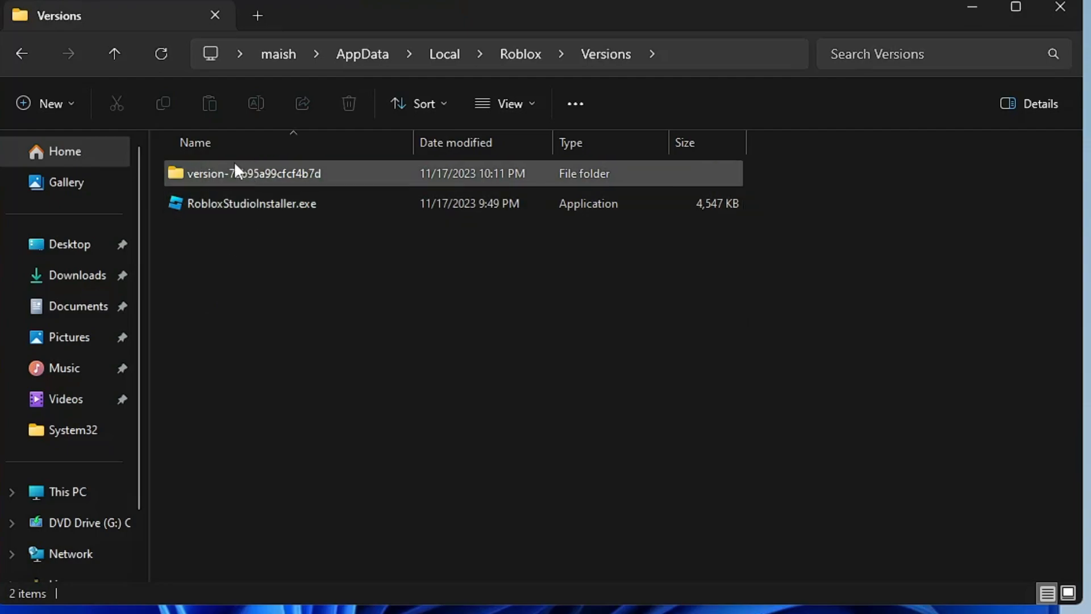
mouse_move(221, 191)
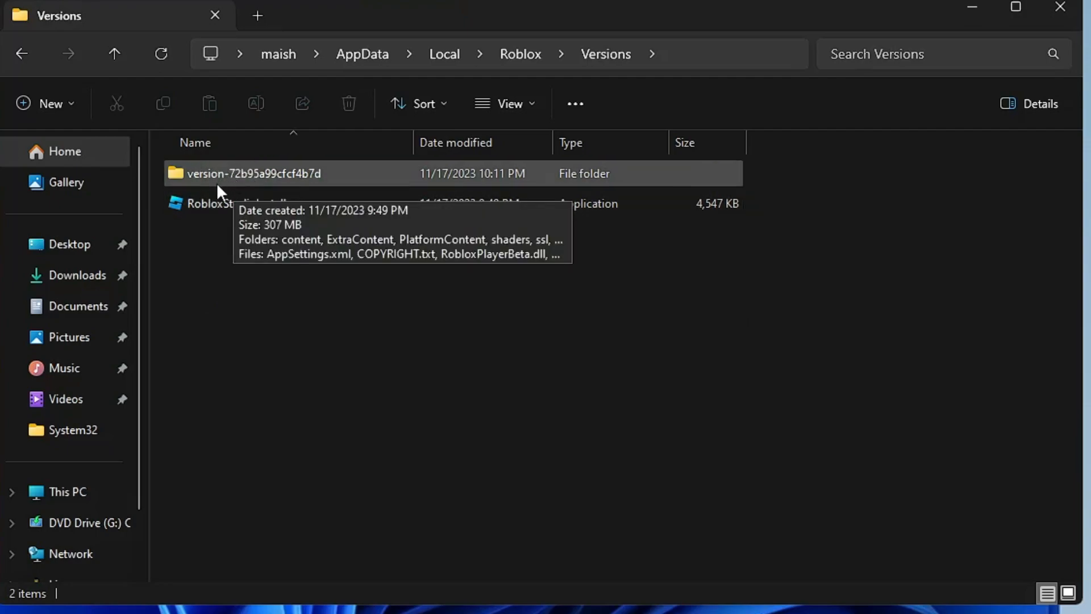
double_click(253, 172)
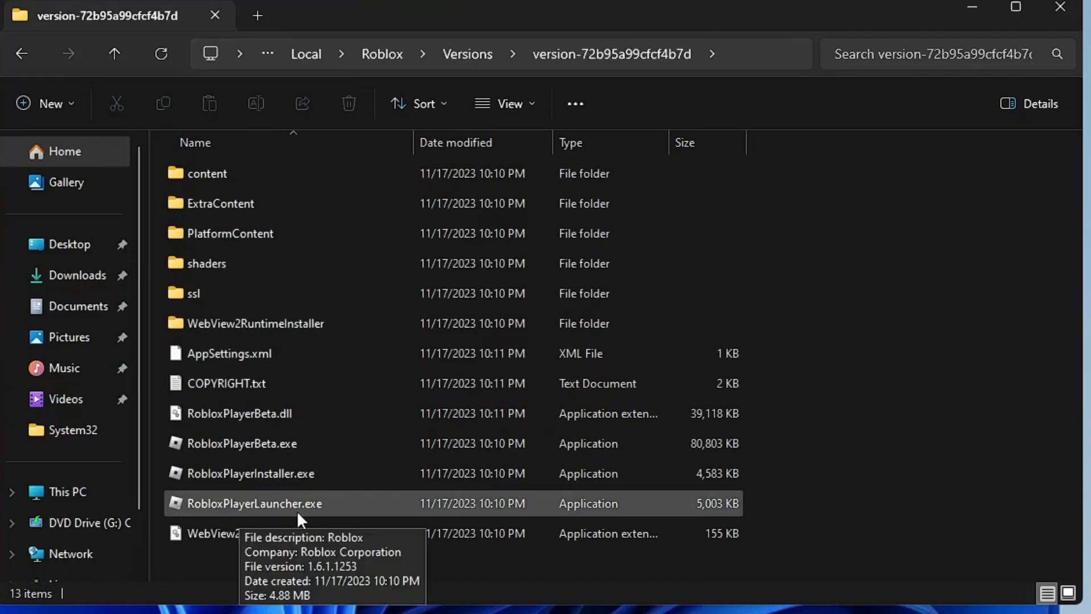
mouse_move(319, 518)
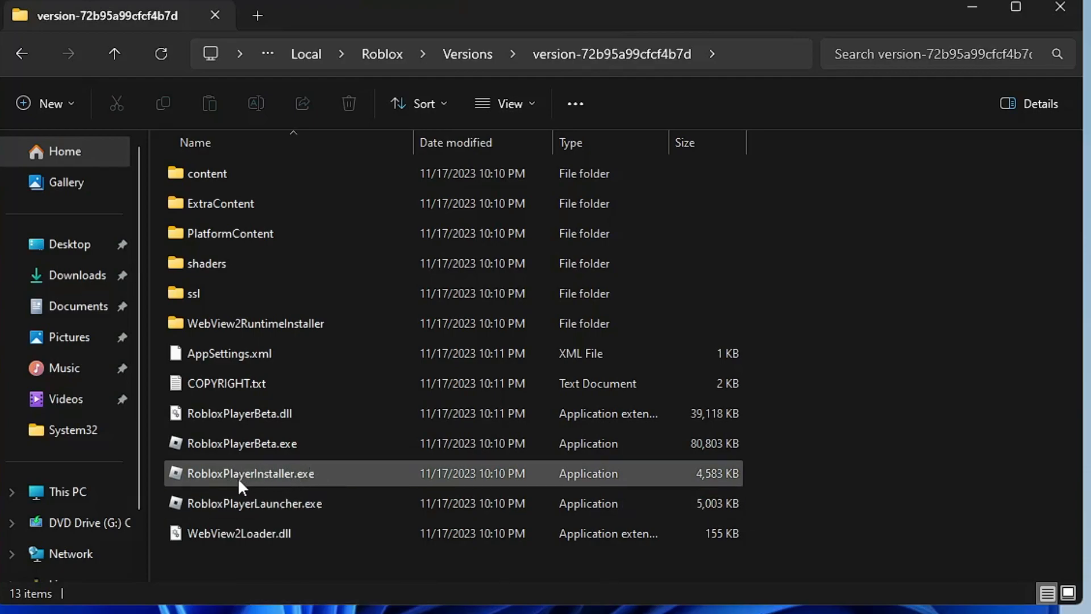
left_click(253, 503)
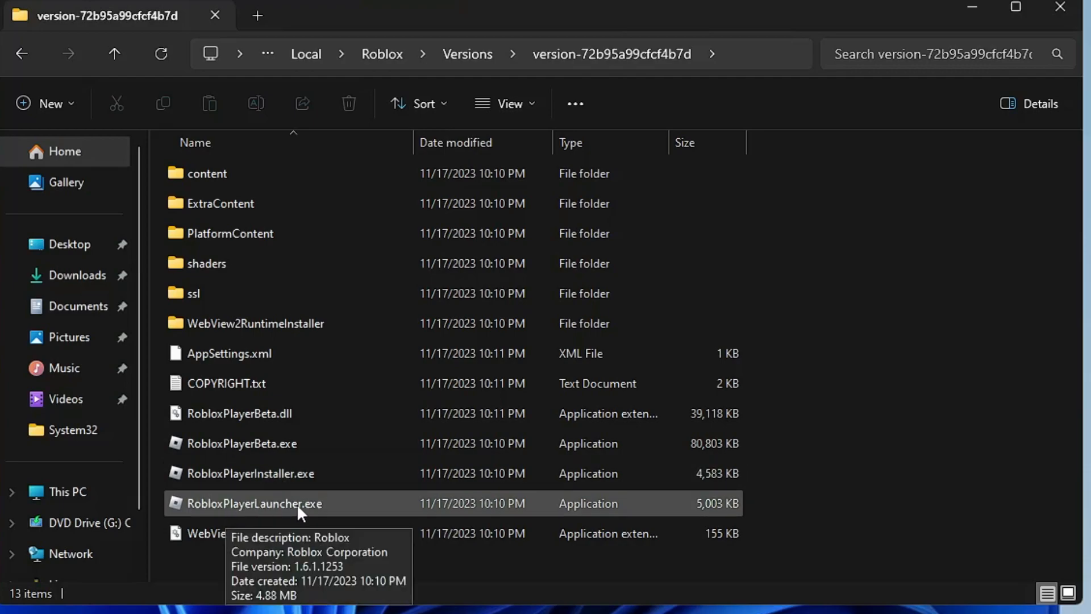
mouse_move(309, 515)
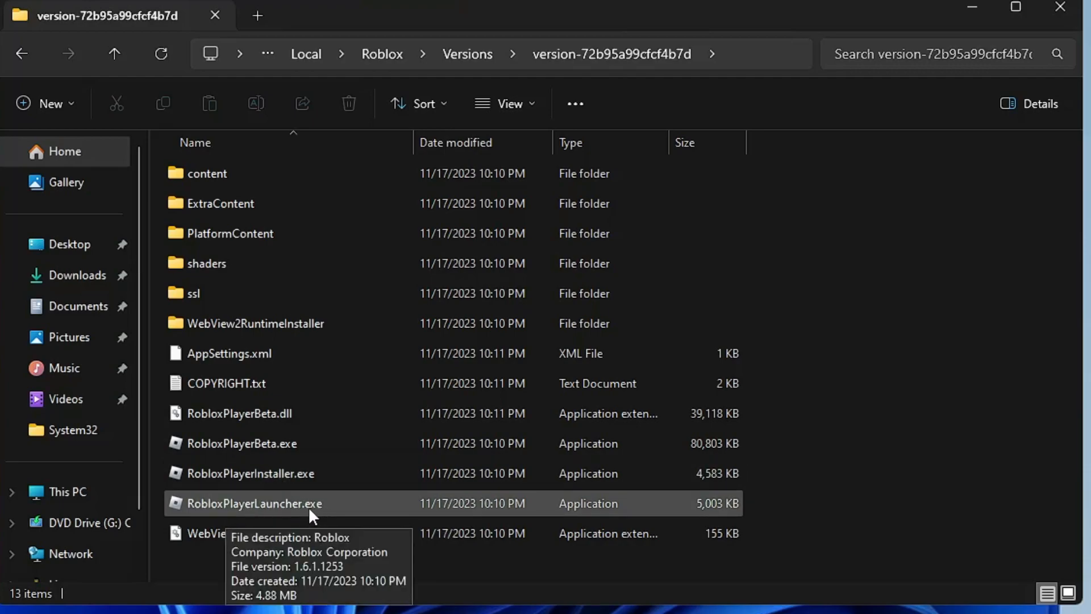
Step: Set RobloxPlayerLauncher.exe compatibility to run as administrator with fullscreen optimizations disabled
right_click(253, 504)
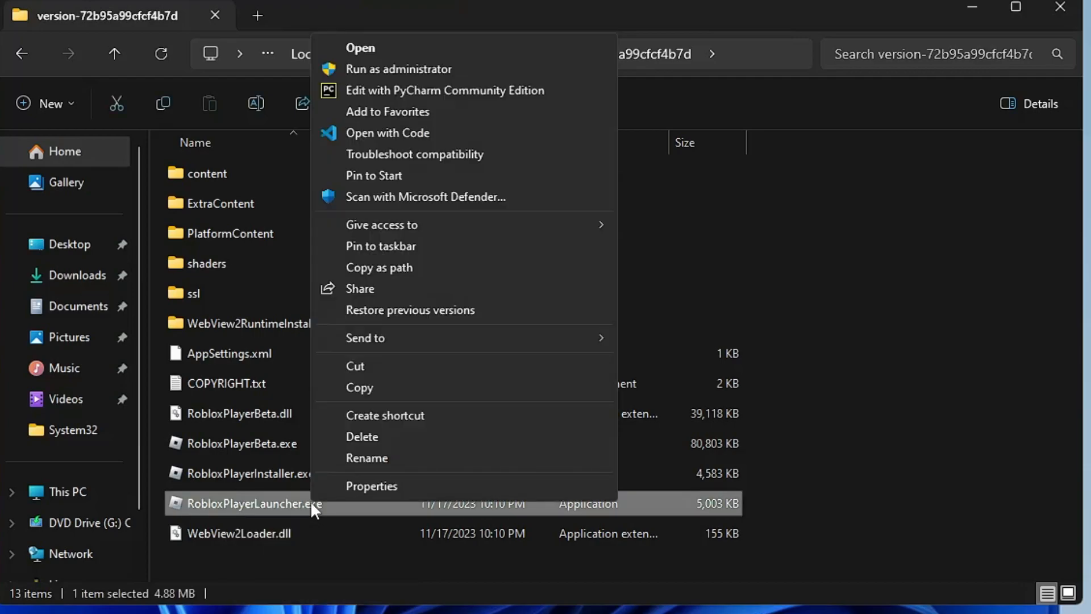
left_click(371, 485)
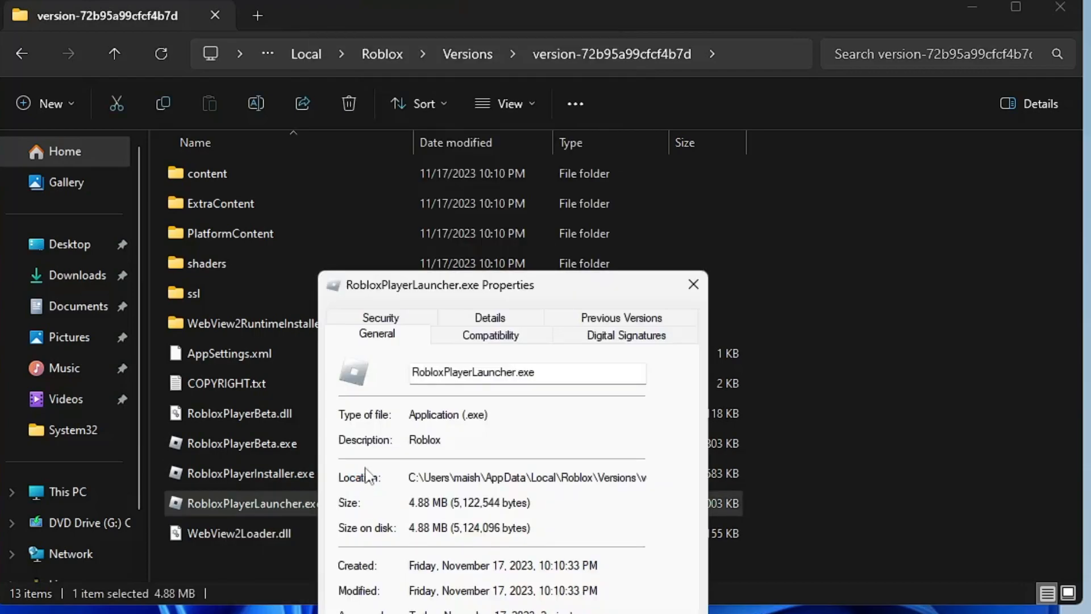
left_click(491, 334)
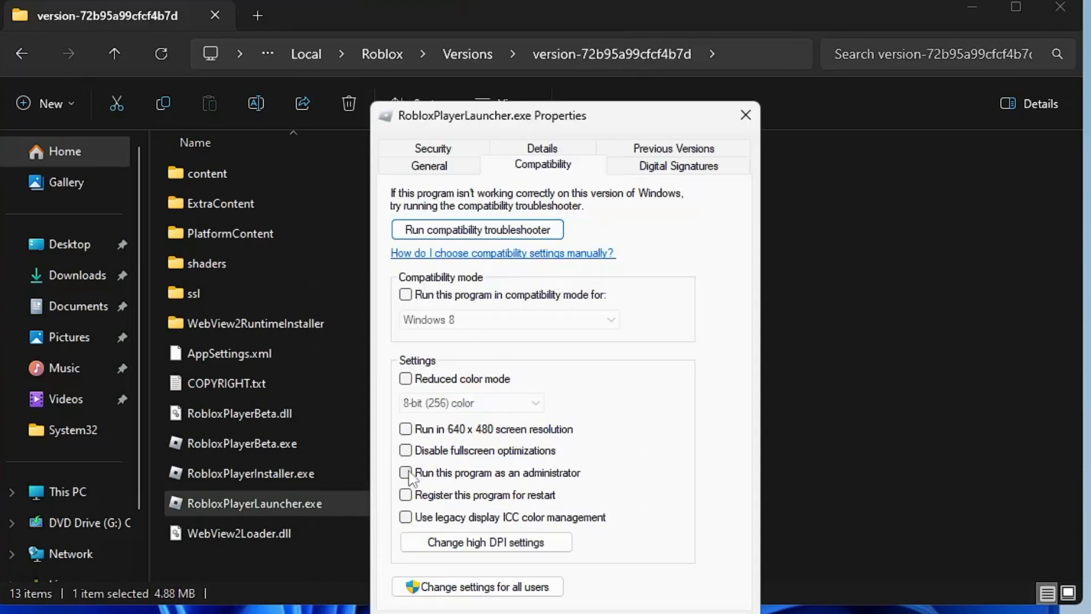
left_click(406, 472)
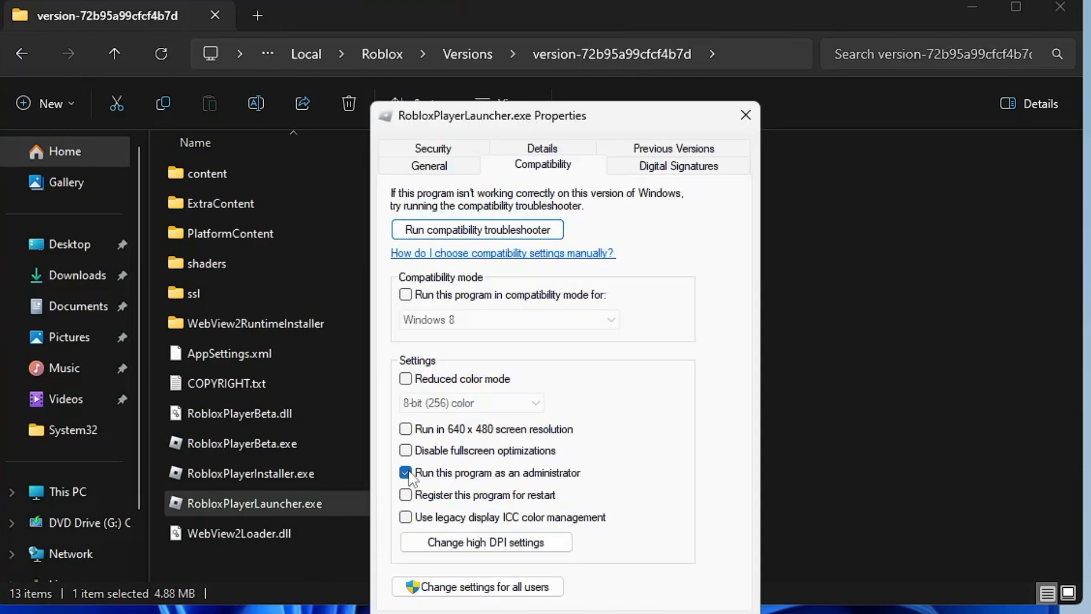
left_click(406, 450)
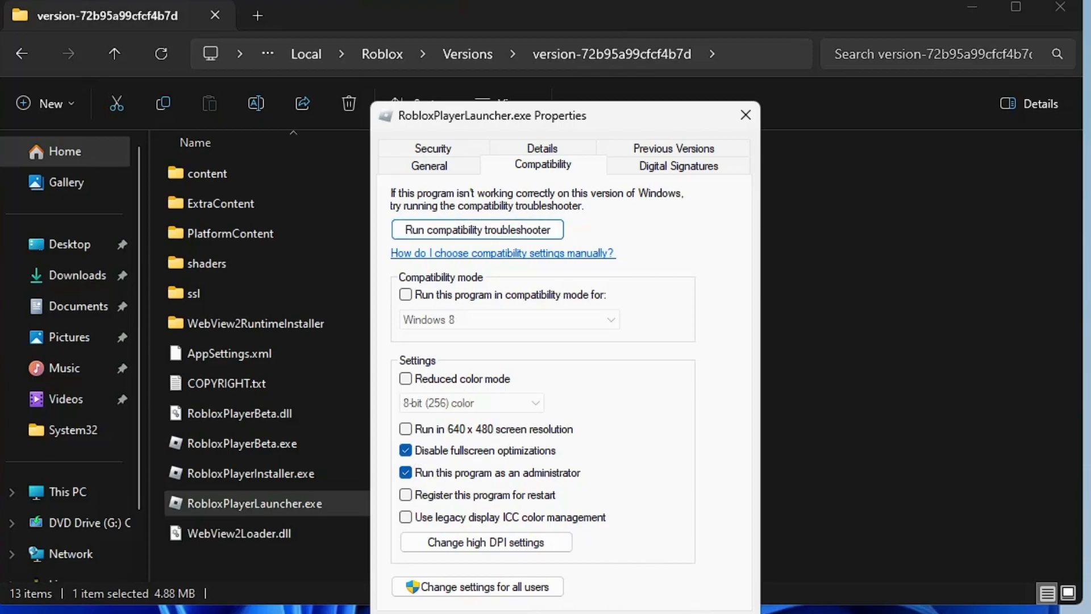
left_click(745, 115)
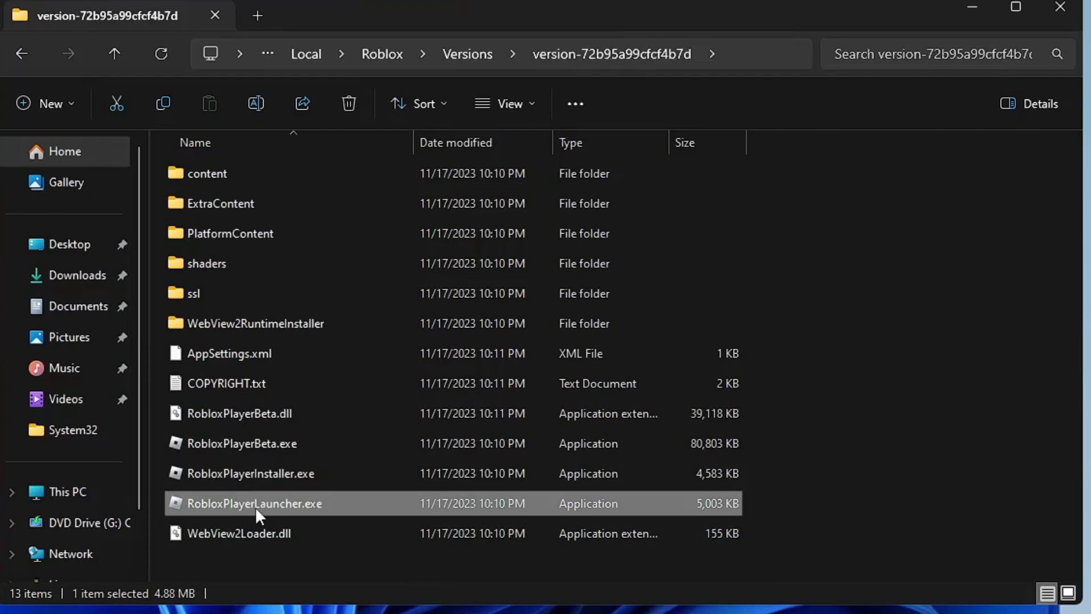
Step: Launch RobloxPlayerLauncher.exe and approve the UAC prompt so Roblox installs
double_click(254, 504)
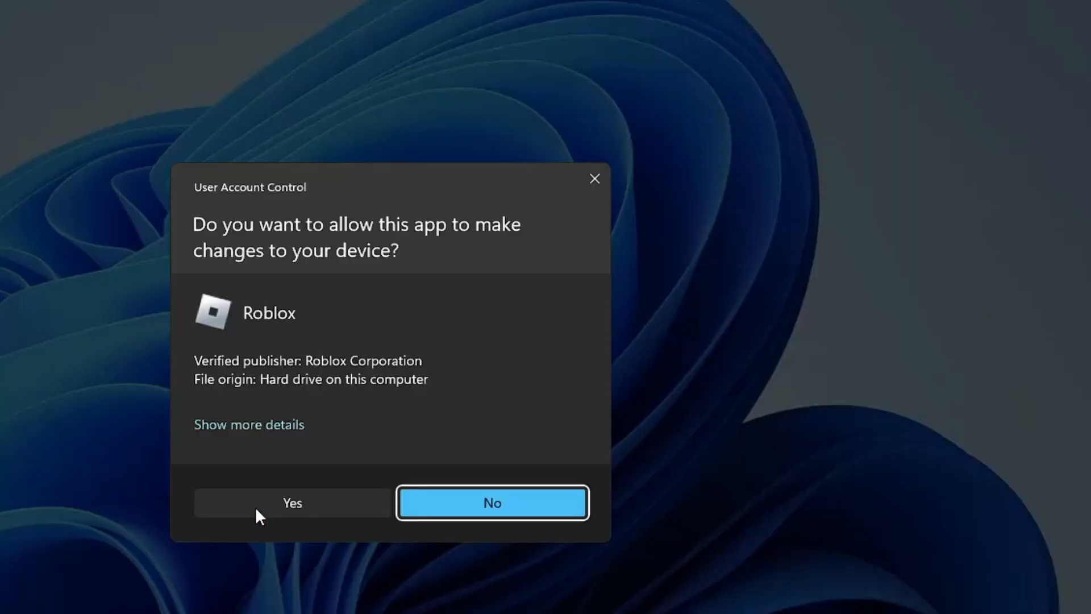
left_click(292, 502)
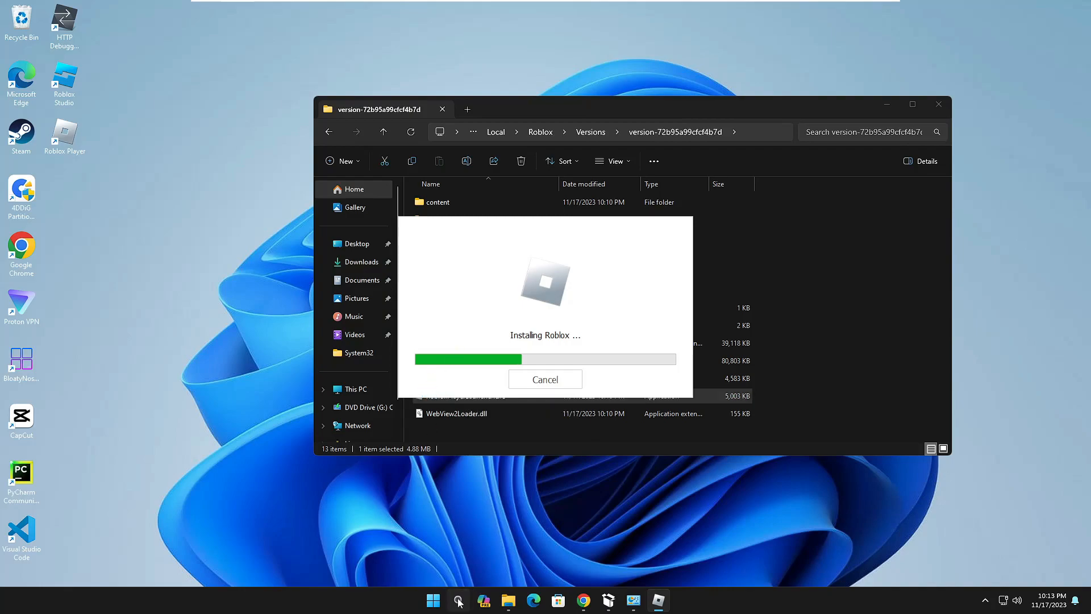
Step: Search 'windows defender Firewall with Advanced Security' and open the Windows Defender Firewall control panel
left_click(458, 600)
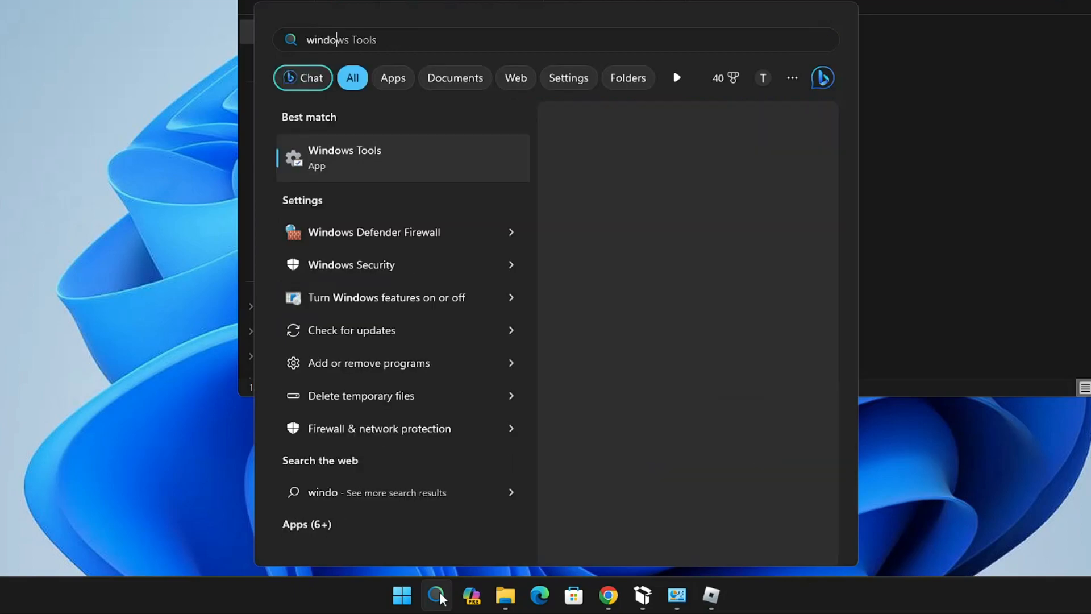
type("windows defender Firewall with Advanced Security")
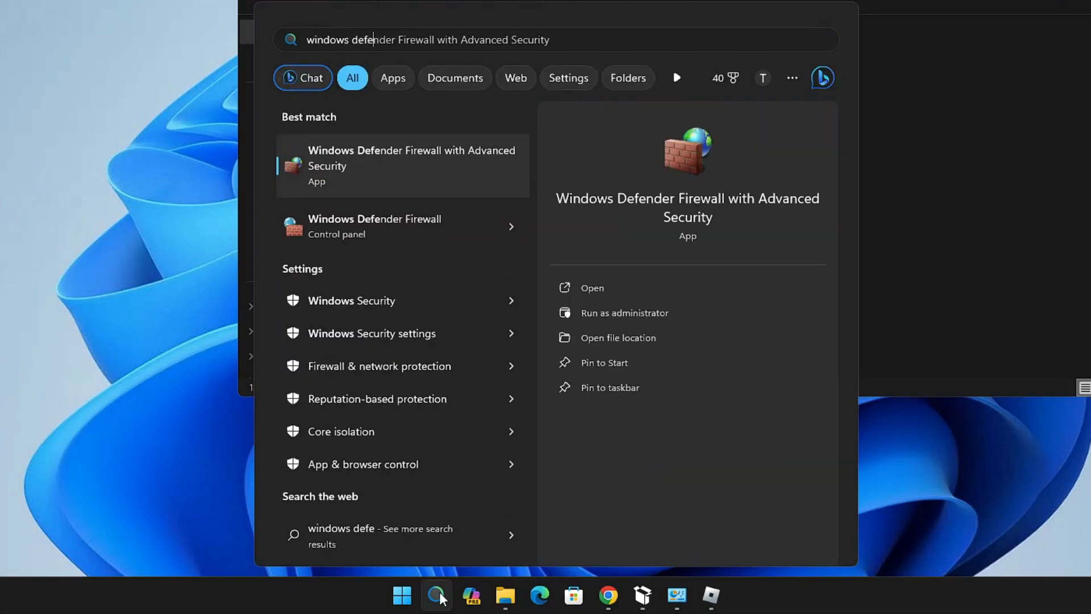
mouse_move(414, 226)
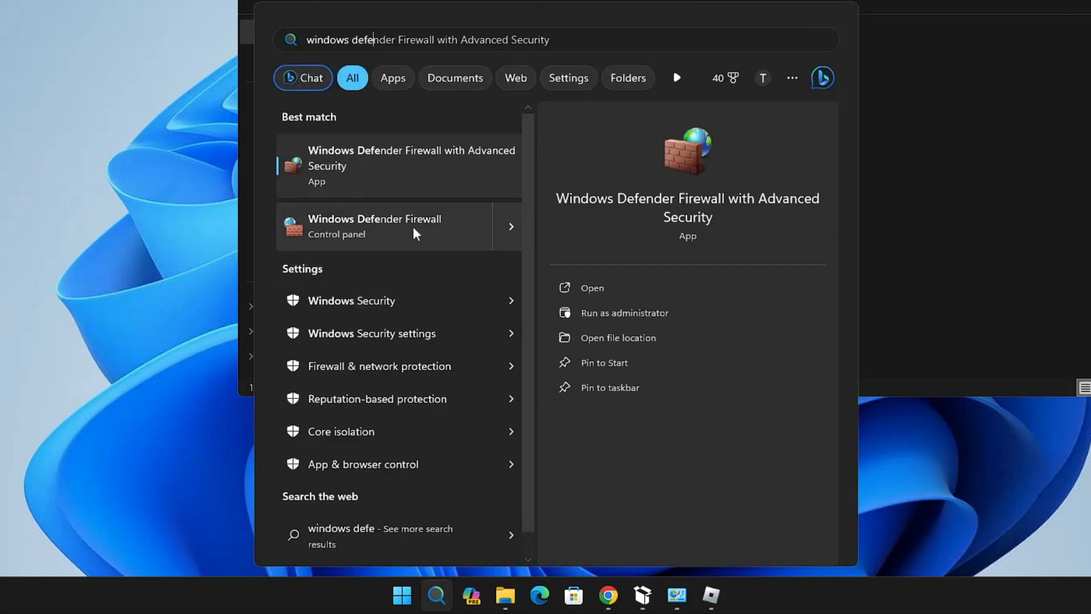
left_click(374, 226)
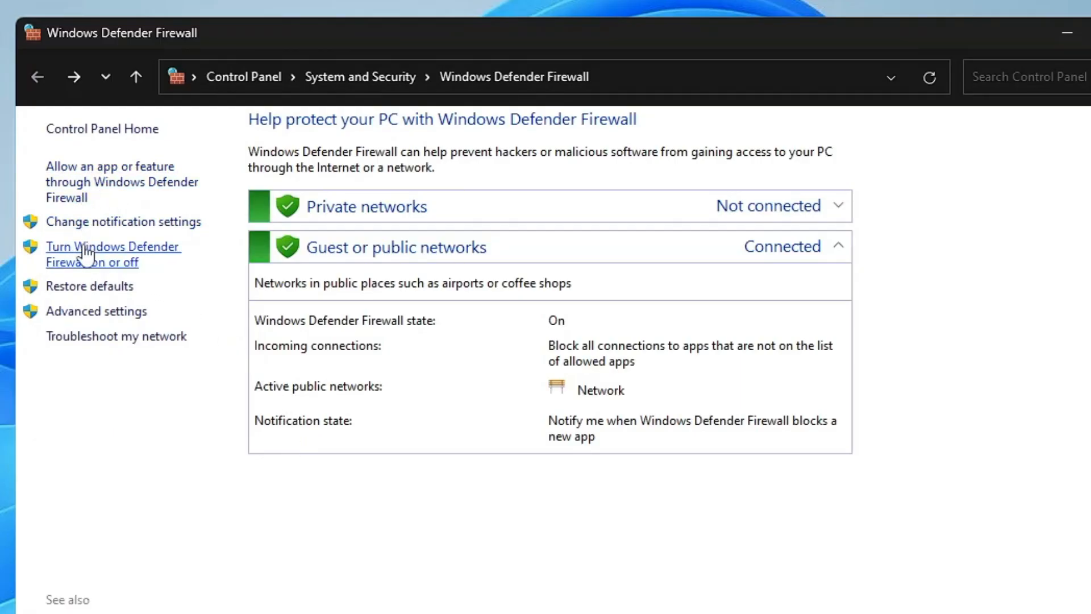
Step: Turn Windows Defender Firewall off under Private network settings
left_click(113, 253)
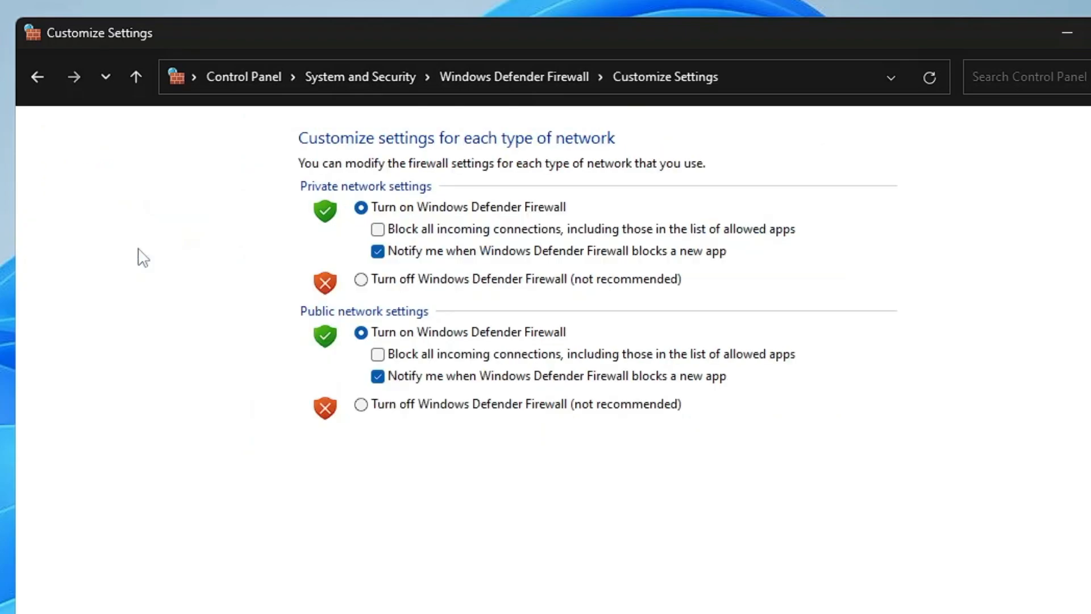
left_click(360, 279)
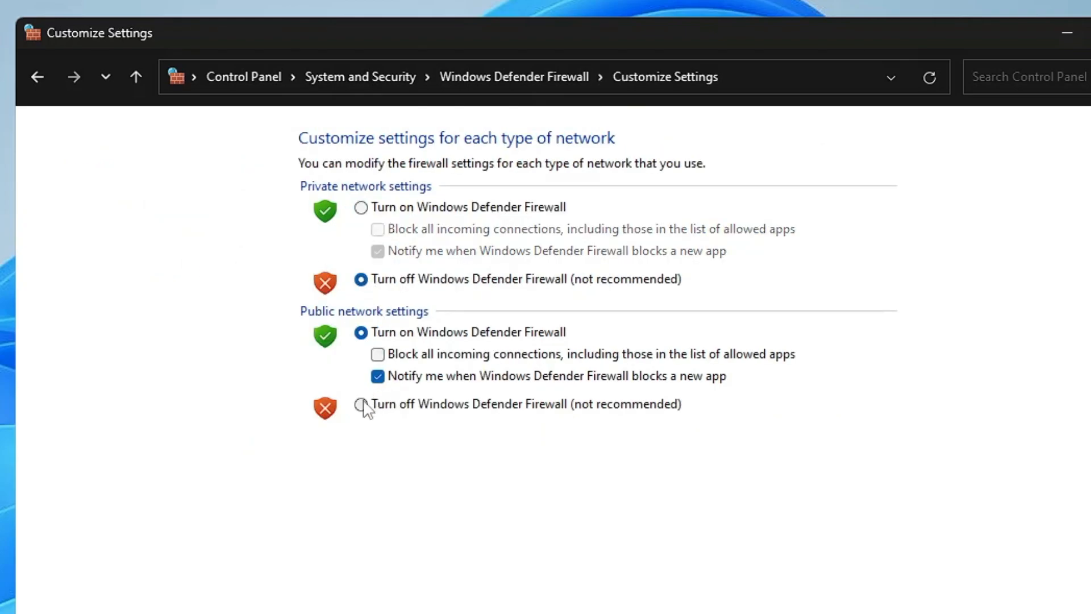